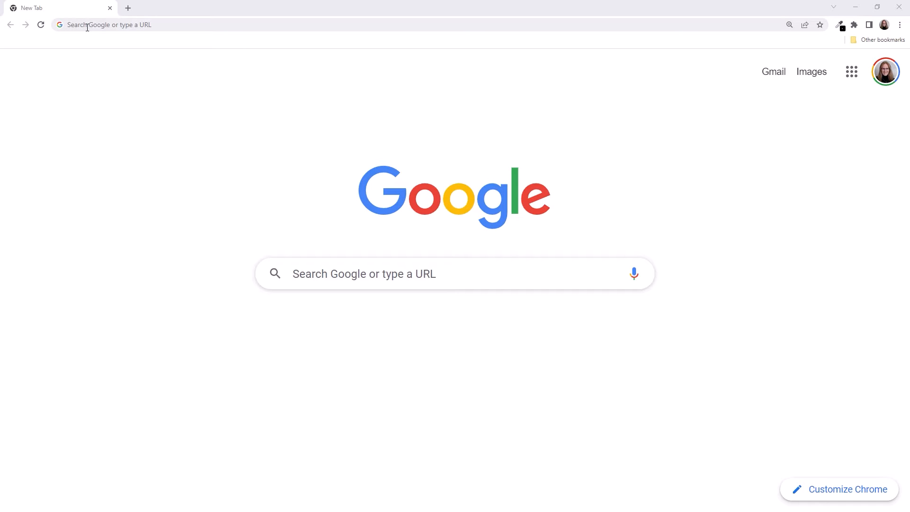
# - Go to code.visualstudio.com in a new Chrome tab
pyautogui.write('code.visualstudio.com')
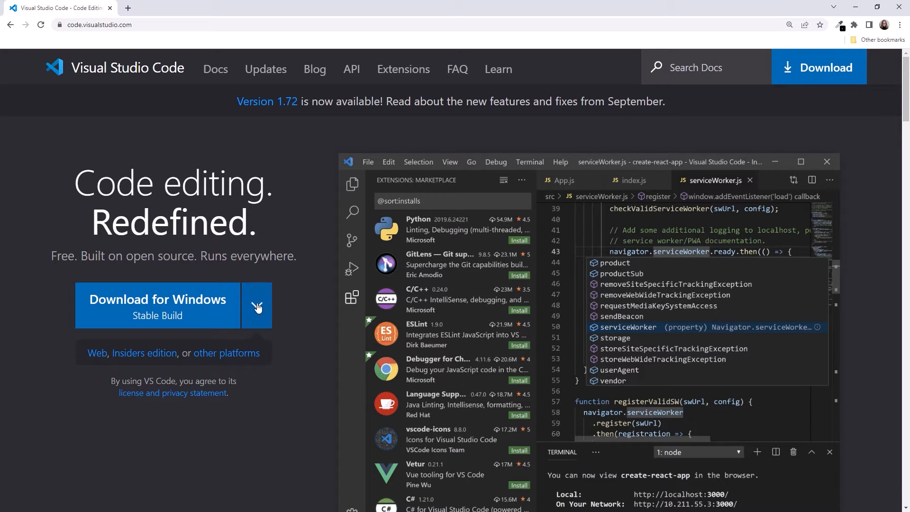
# - Show the stable VS Code downloads for macOS, Windows and Linux, then return to a new tab
pyautogui.click(258, 305)
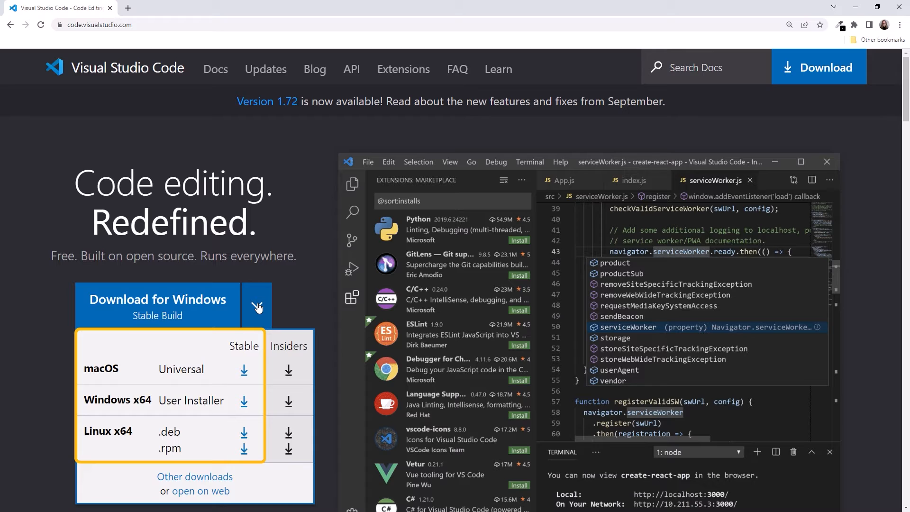
pyautogui.click(257, 304)
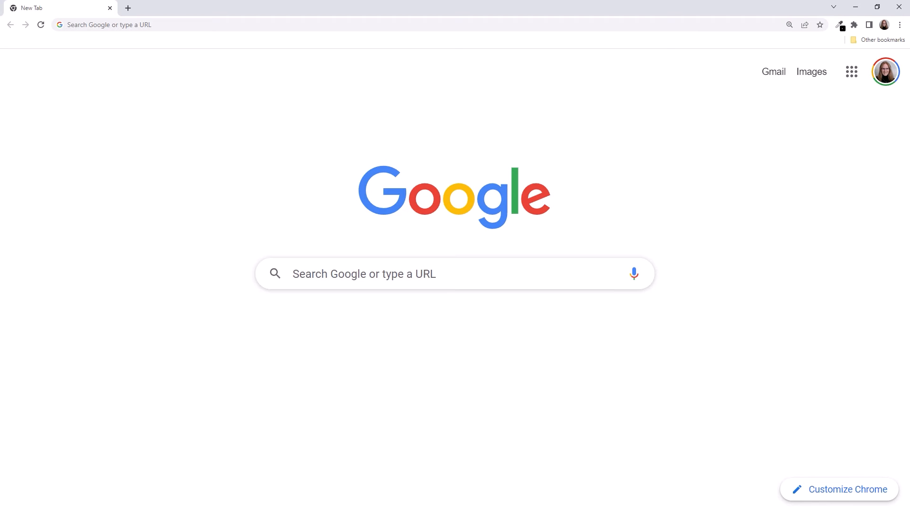
# - Open git-scm.com/downloads to see the Git 2.38.0 release
pyautogui.write('git-scm.com')
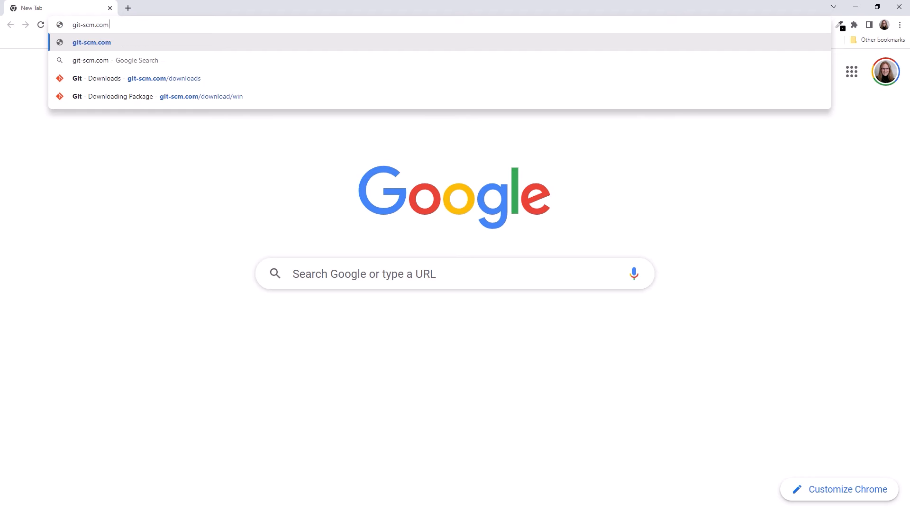
pyautogui.write('/downloads')
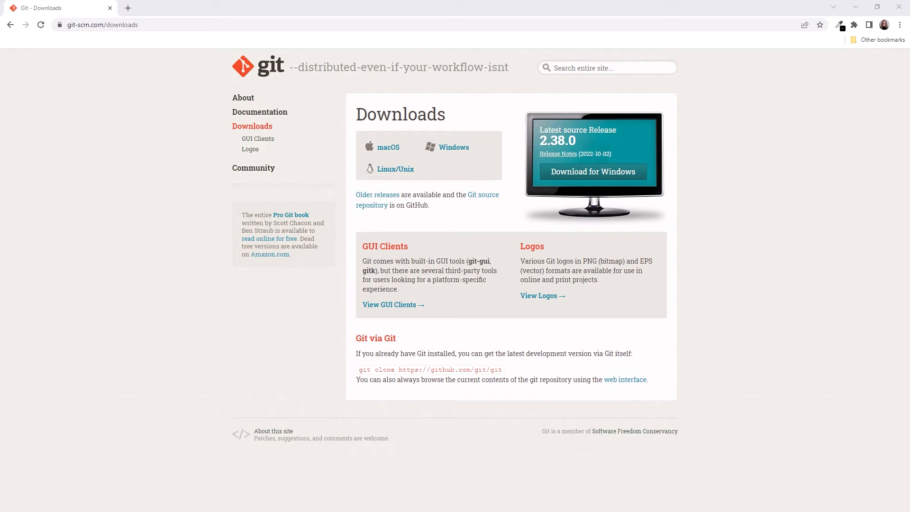
# - Run git --version in Command Prompt to check the installed Git version
pyautogui.write('git')
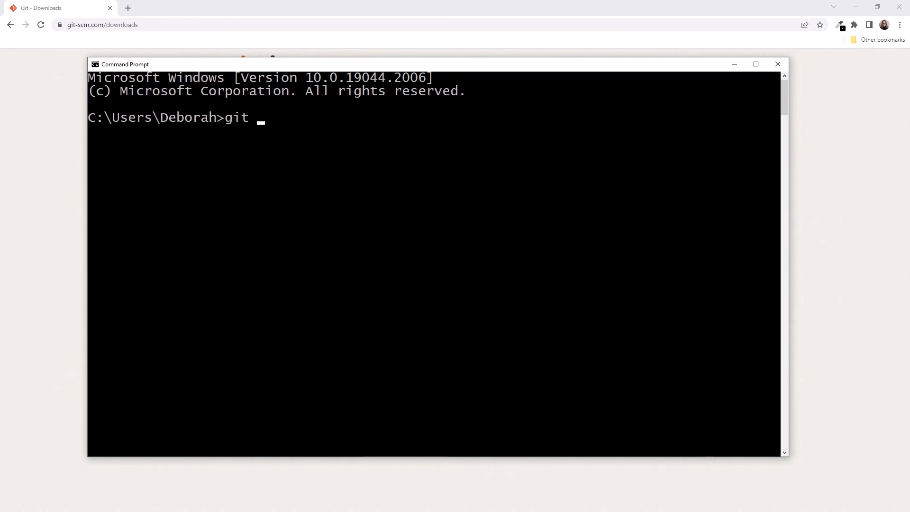
pyautogui.write('--v')
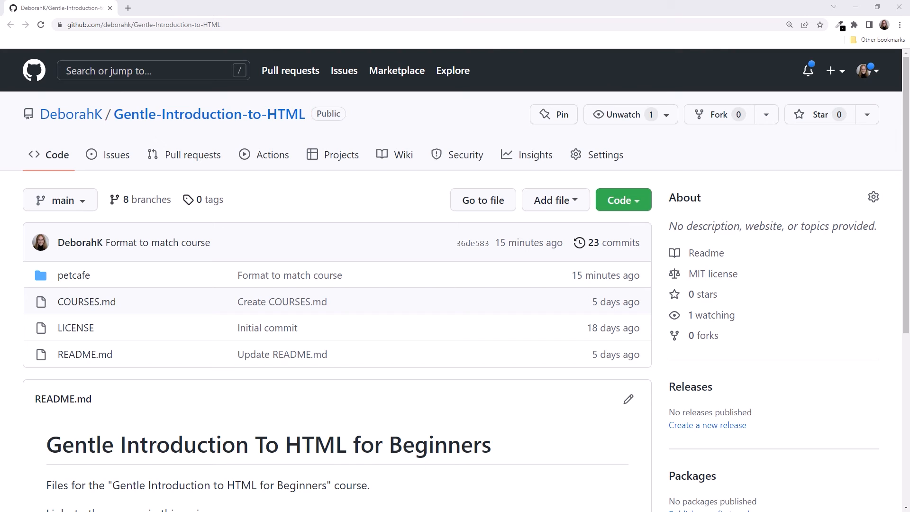
# - Download the Gentle-Introduction-to-HTML repository from the Code menu as a ZIP
pyautogui.click(622, 199)
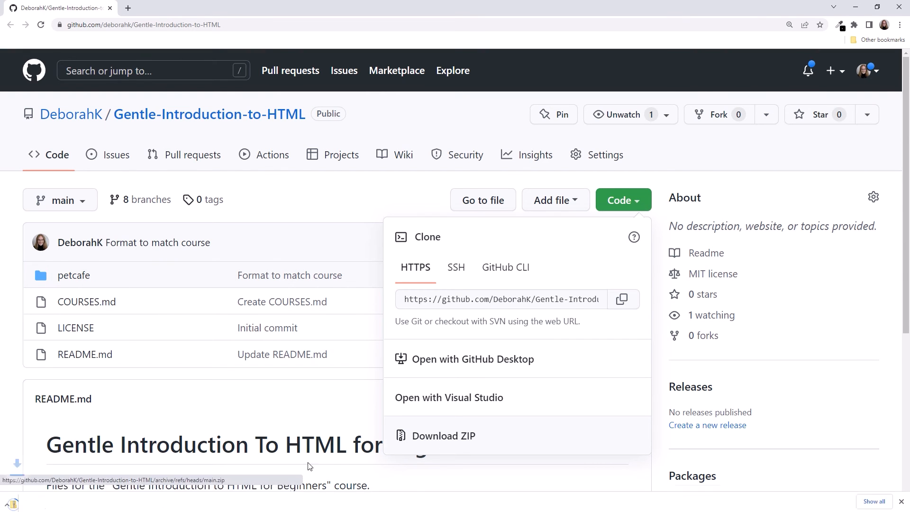
pyautogui.click(443, 435)
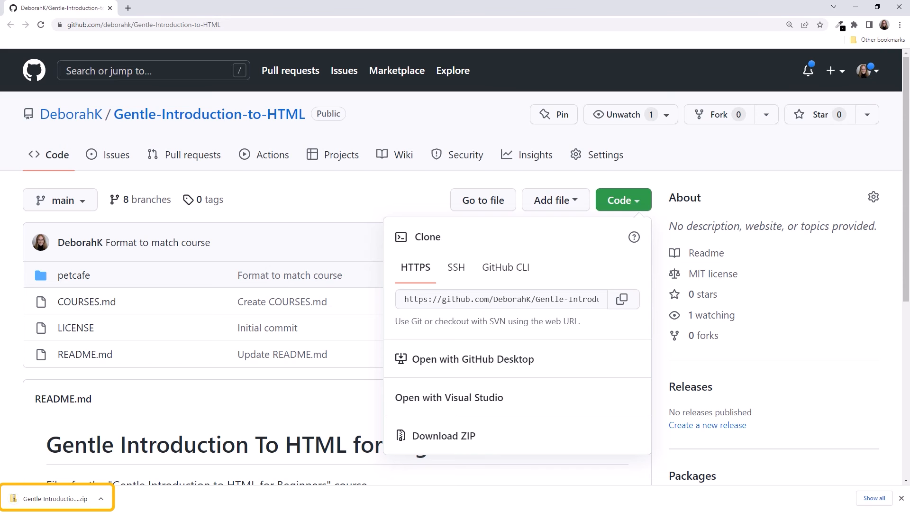
pyautogui.moveTo(57, 502)
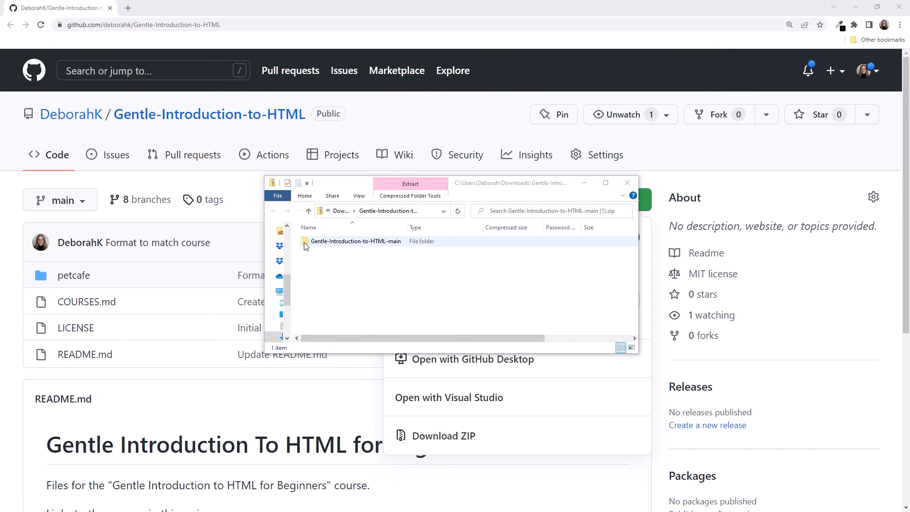
# - Open the Gentle-Introduction-to-HTML-main folder in the downloaded ZIP
pyautogui.doubleClick(355, 241)
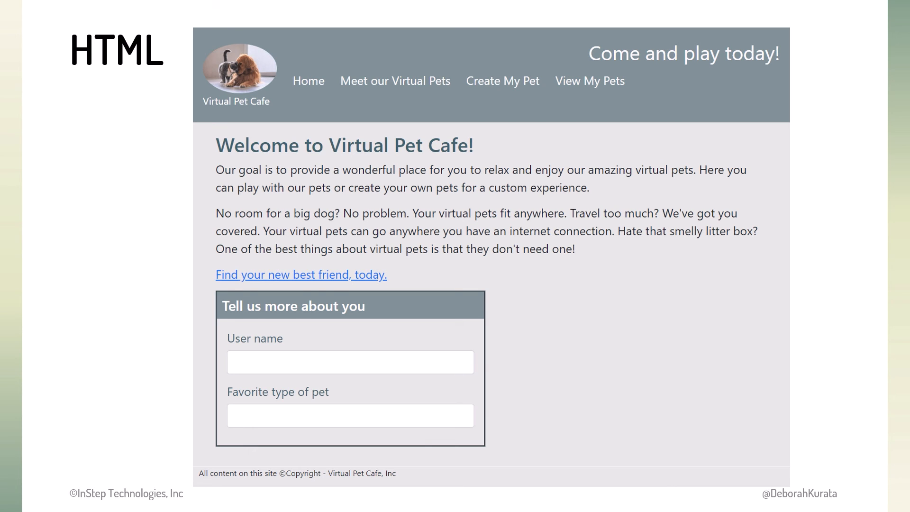
# - Preview the Meet our Virtual Pets table and the Create a Custom Virtual Pet form slides
pyautogui.click(394, 81)
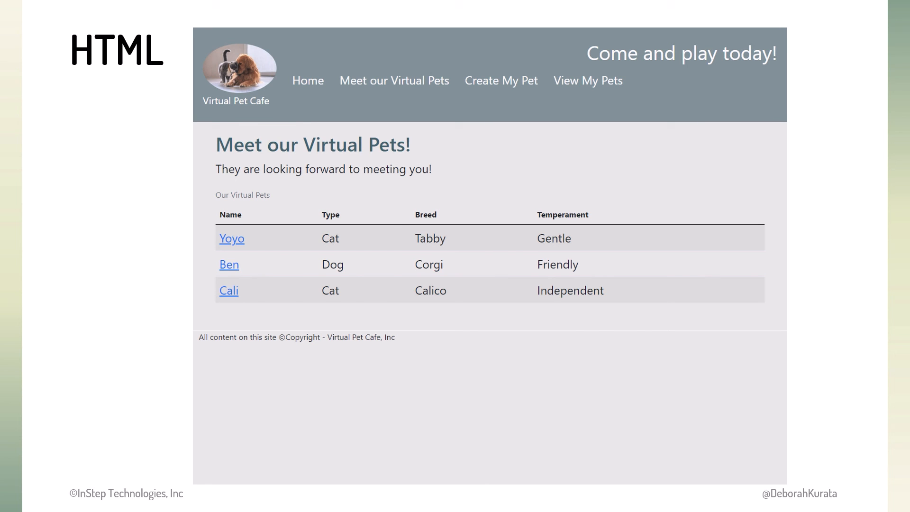
pyautogui.click(500, 80)
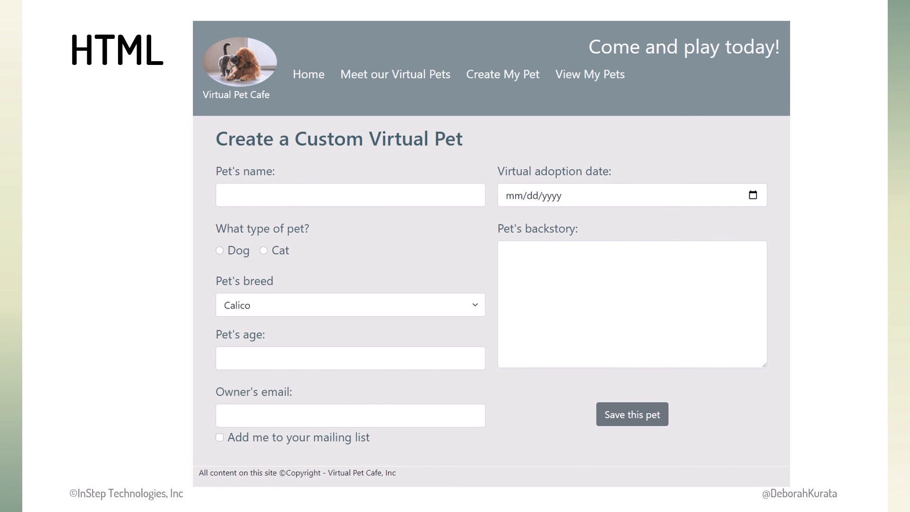